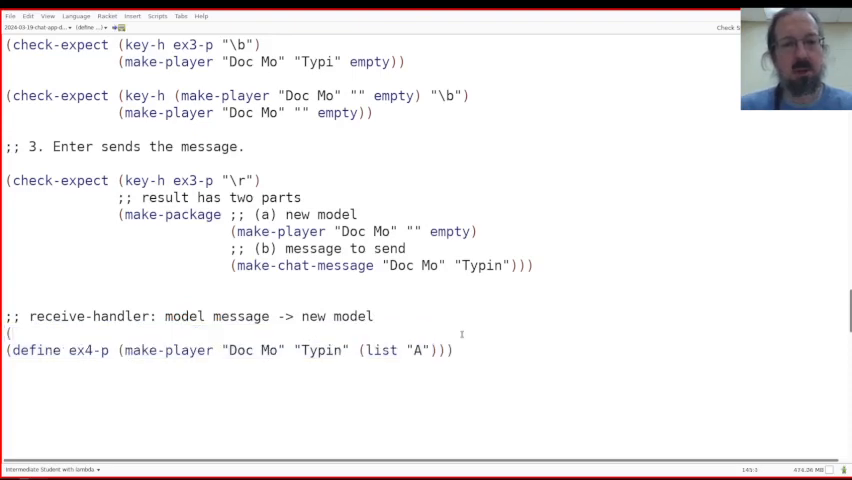
Step: Define the stub (define (receive-h model msg) model) under the receive-handler comment
text((define (receive-h model)
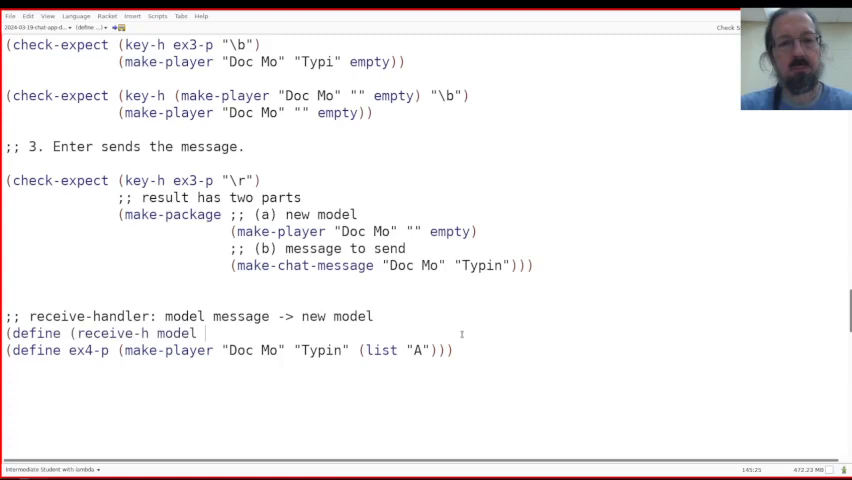
text(msg))
text(model))
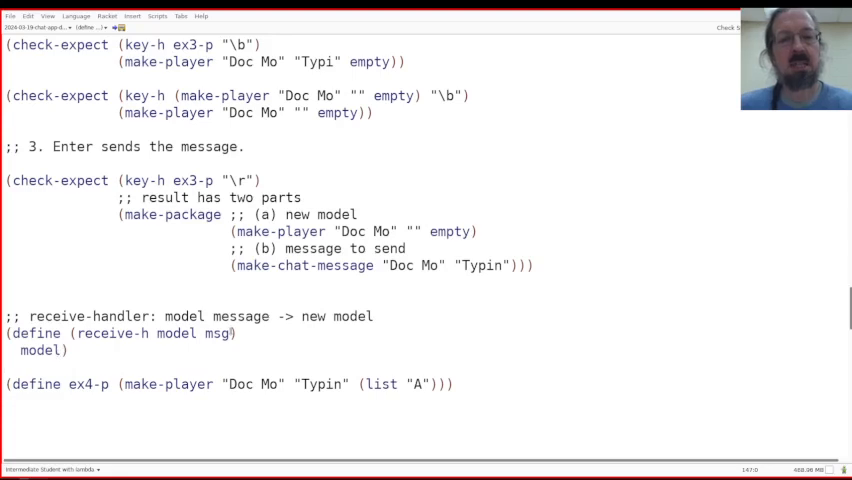
double_click(177, 333)
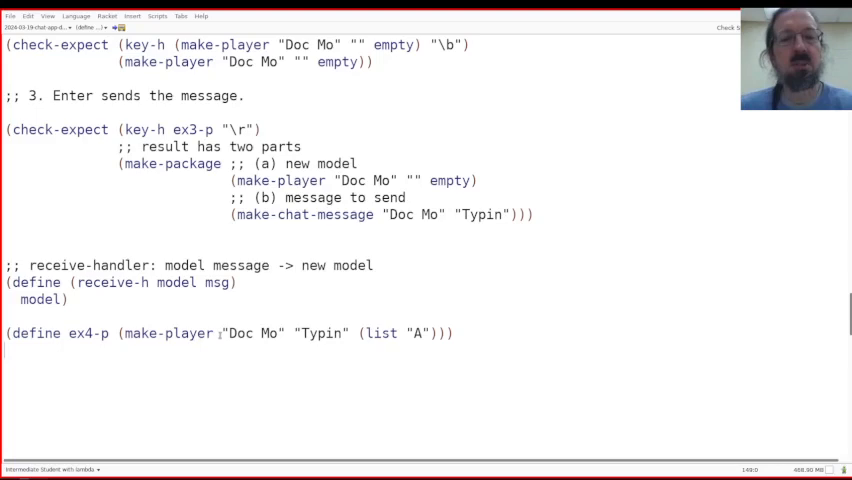
double_click(253, 333)
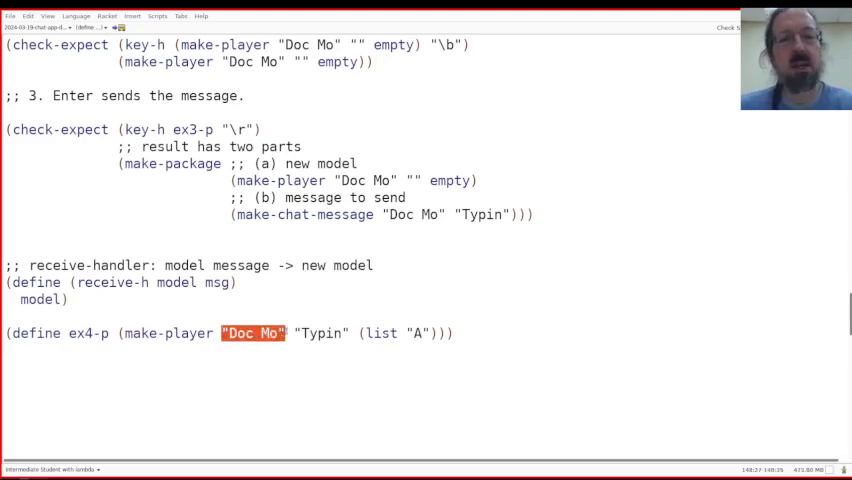
double_click(317, 333)
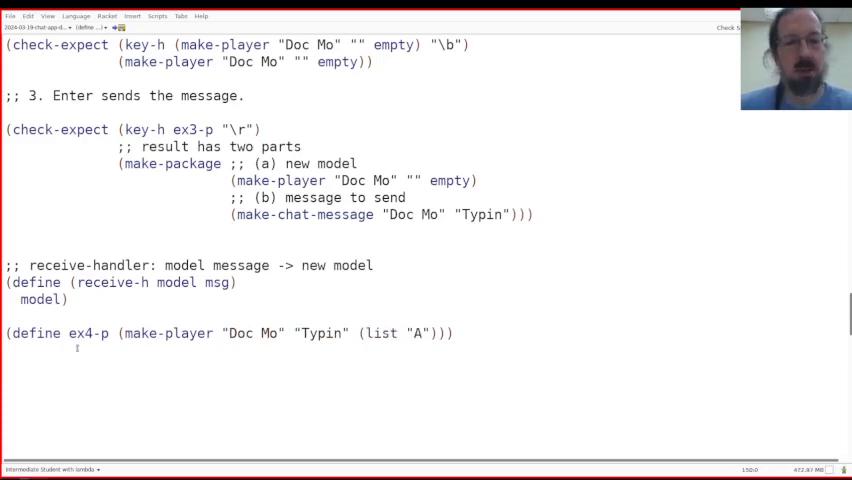
Step: Define ex4-msg as a chat message from "Marguerite" with the text "B"
text(()
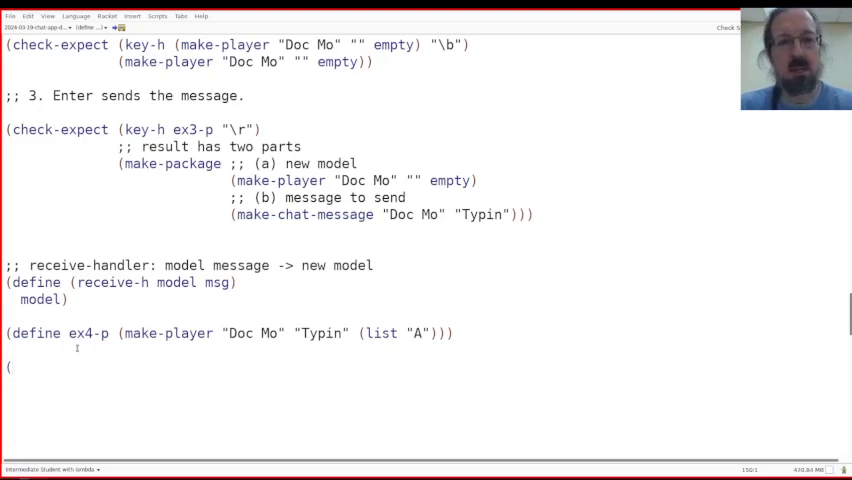
text(define ex4)
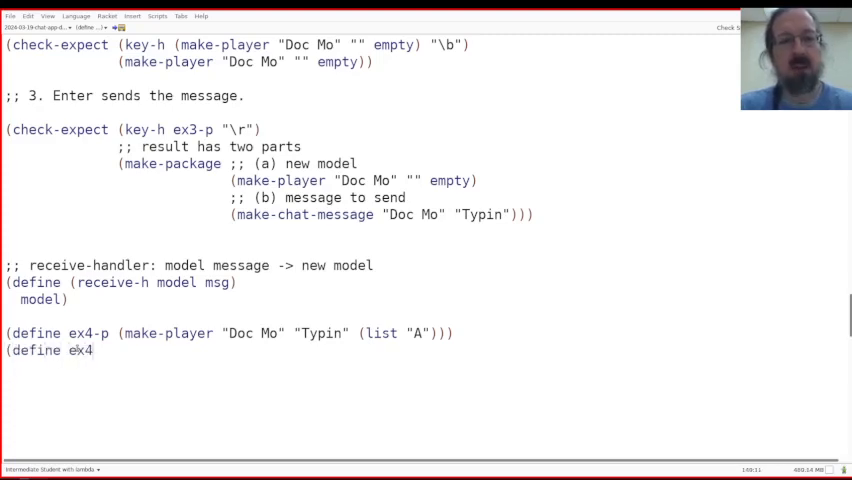
text(-msg (ms)
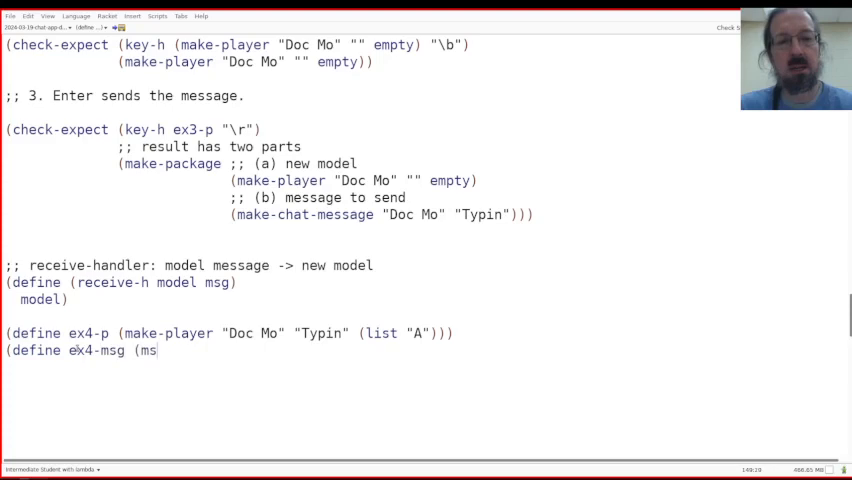
text(ake-chat-msa)
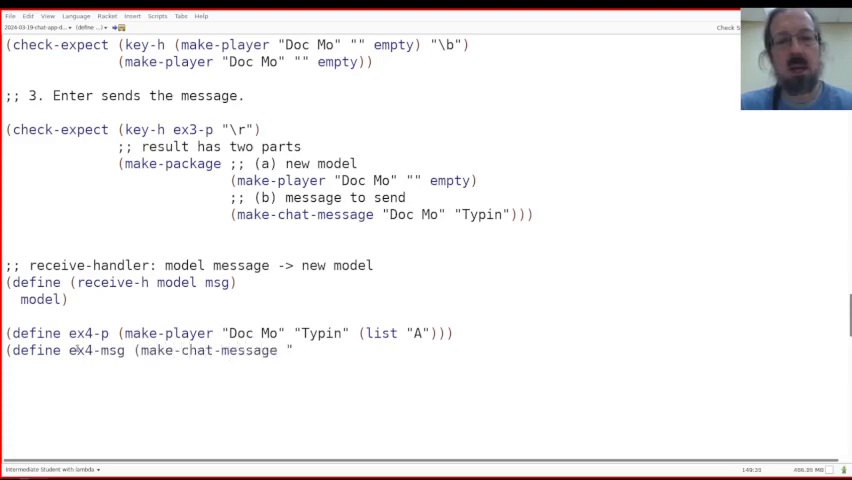
text(Mar)
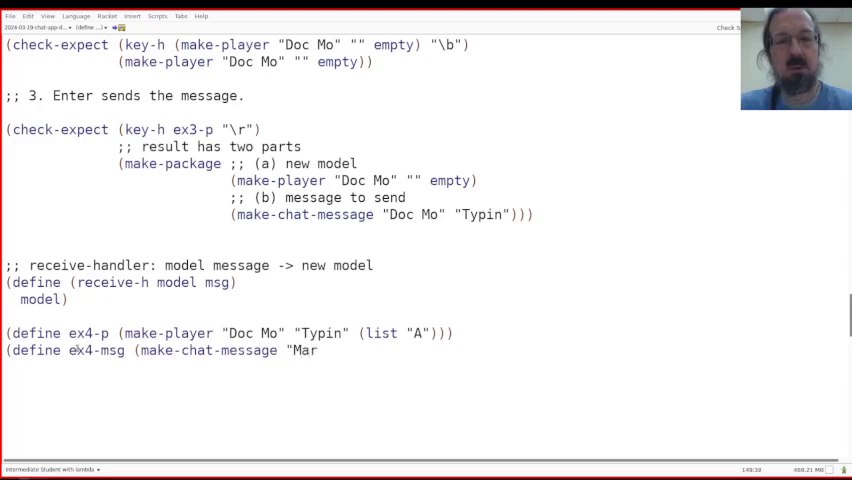
text(guerite")
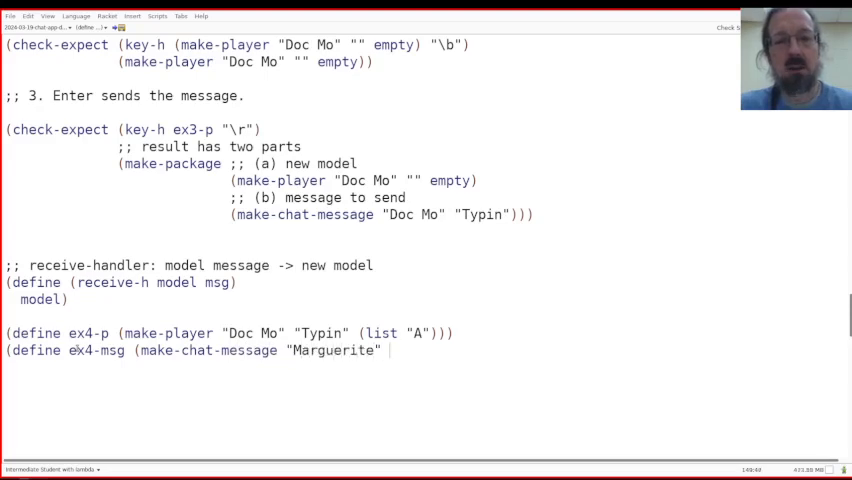
text("B"))
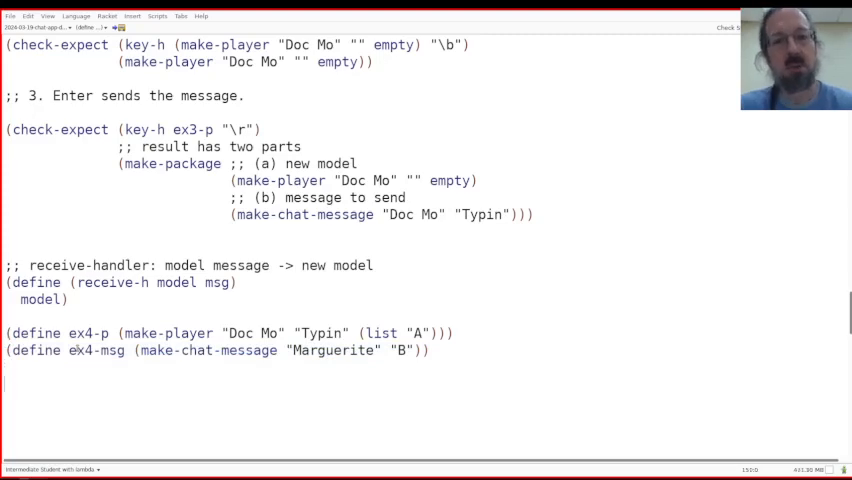
text(()
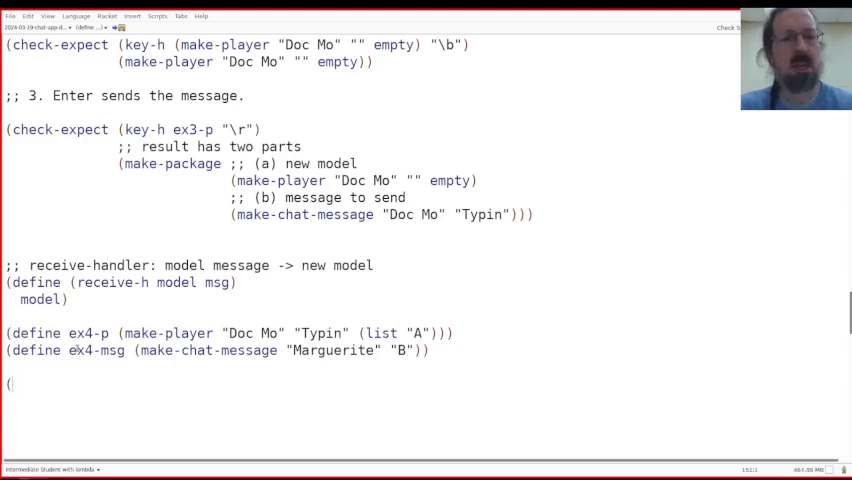
Step: Add a ;; comment saying "Marguerite: B" should go in the chat history
text(;; put "Margeu)
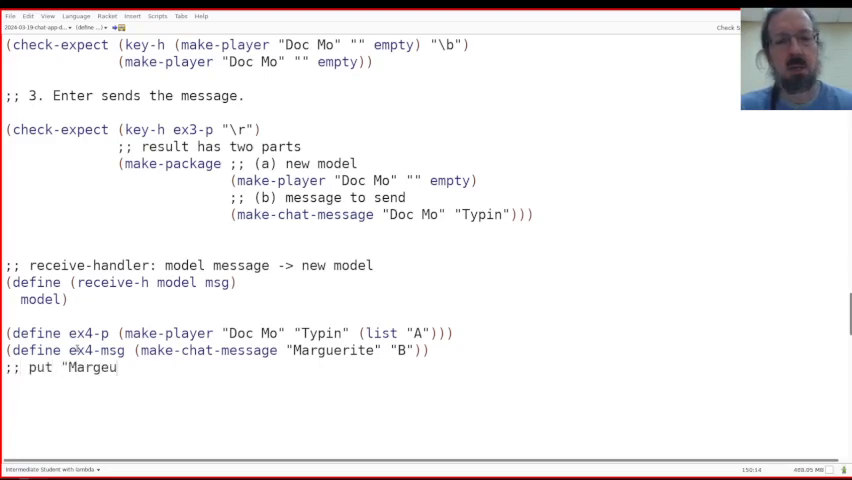
text(rite: B")
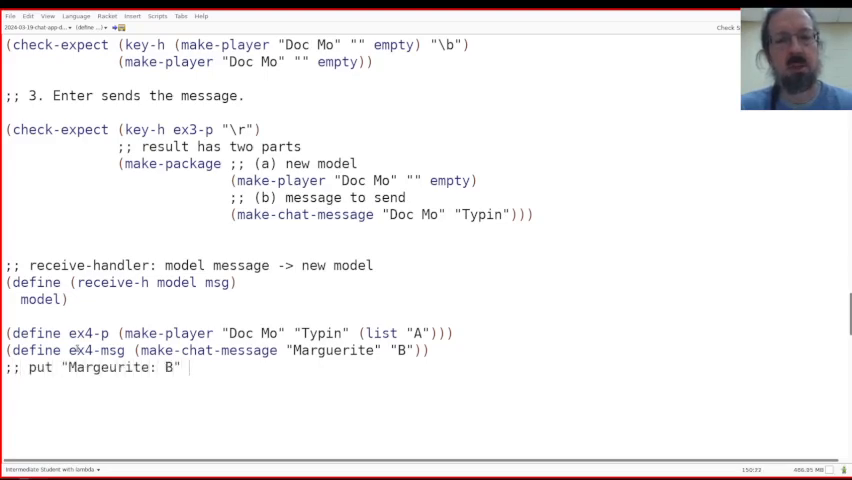
text(in the chat history)
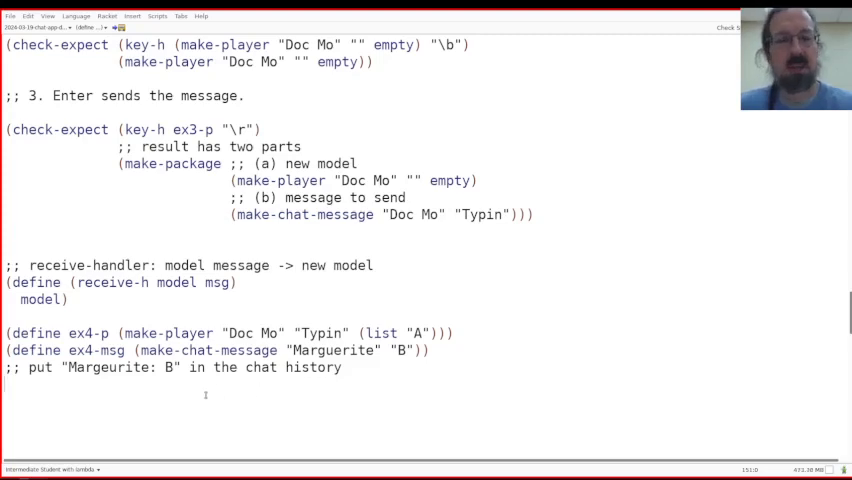
text(()
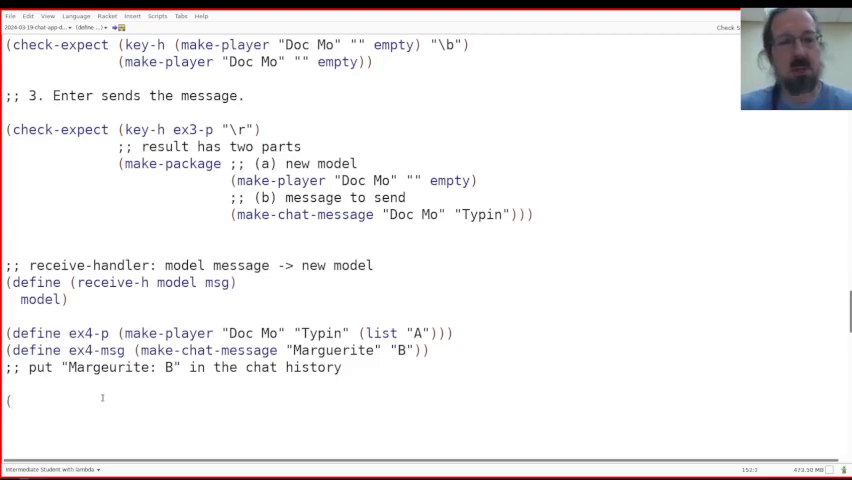
Step: Write check-expect: receive-h on ex4-p, ex4-msg yields "Doc Mo" with history "Marguerite: B", "A"
text(check-expec)
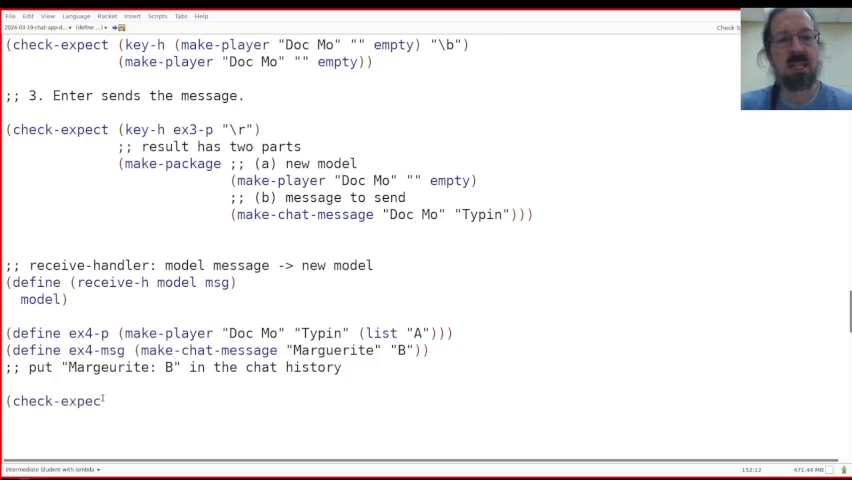
text((receive-h)
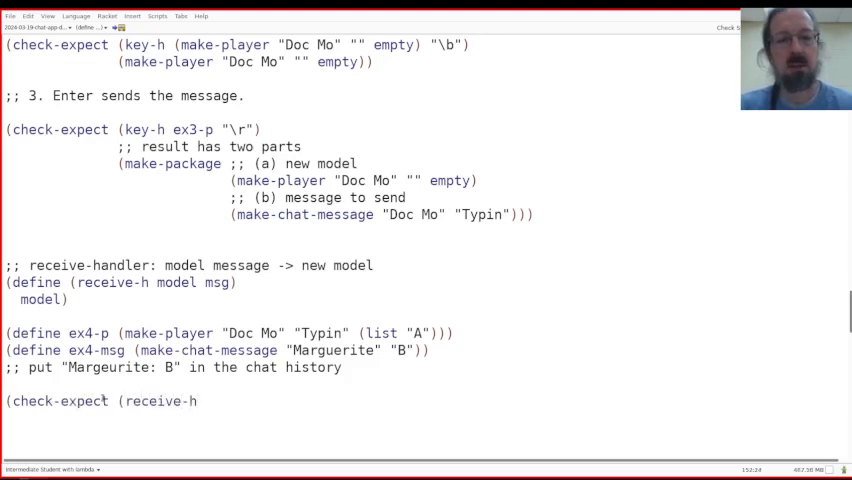
text(ex4-p)
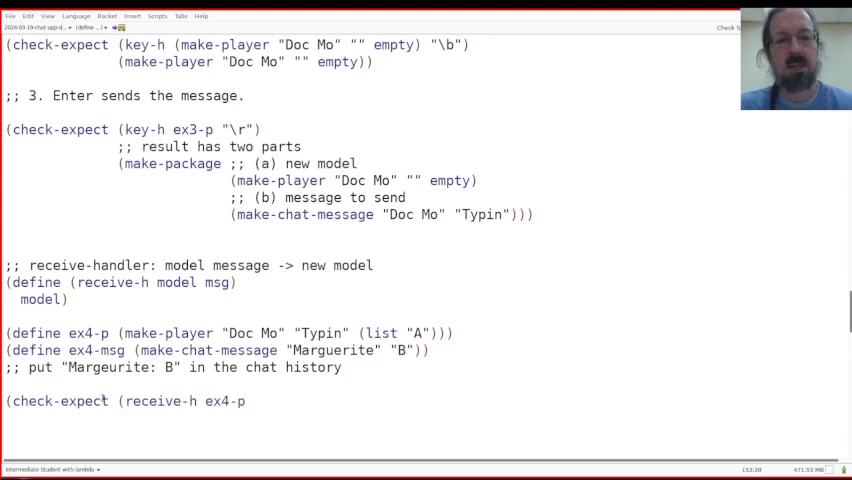
text(ex4-sg)
text((make-)
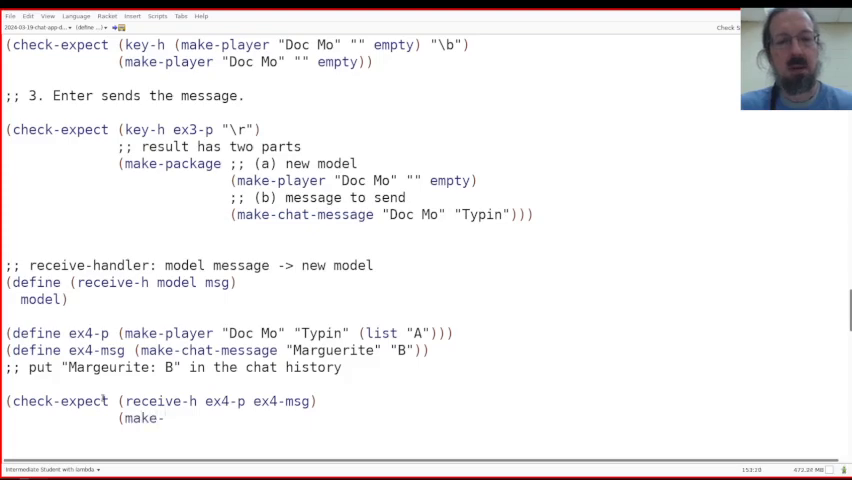
text(player)
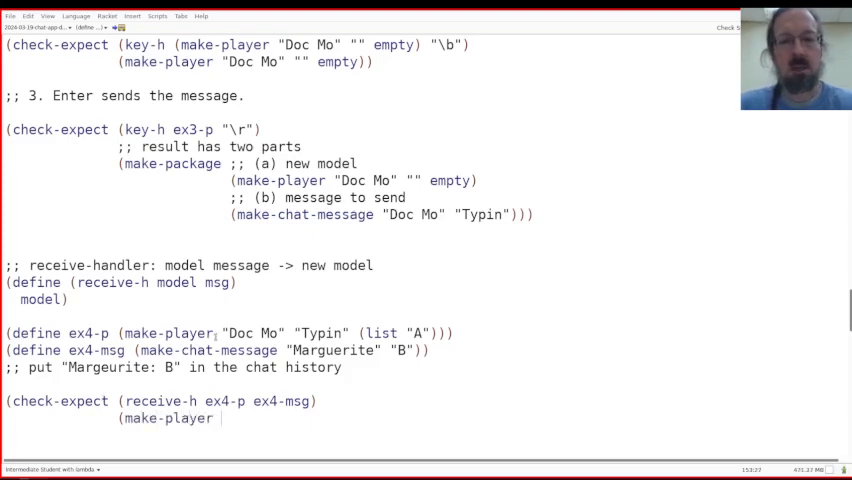
double_click(283, 332)
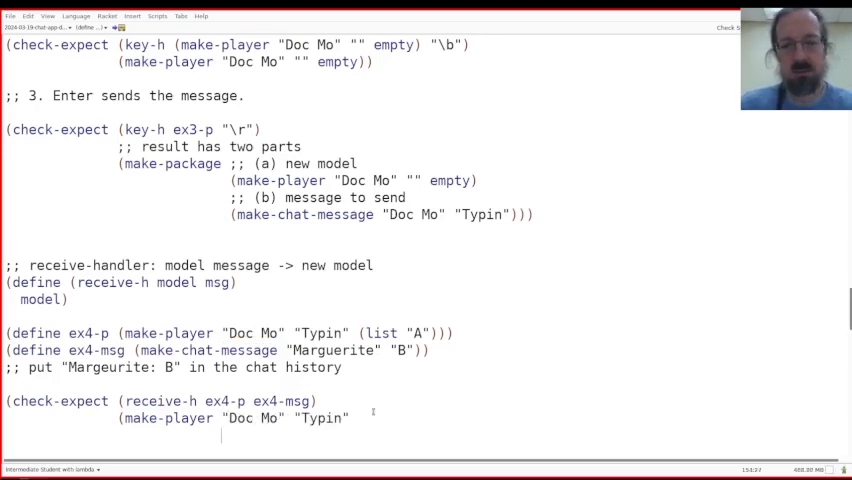
text((list ")
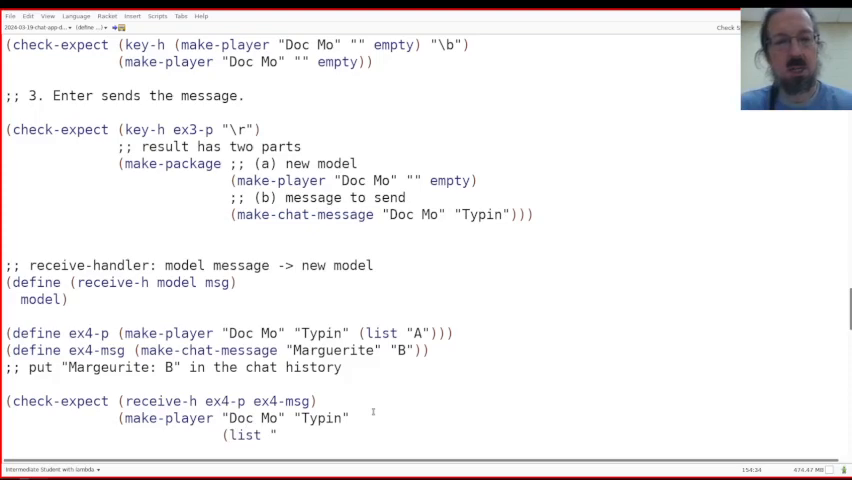
text(Marguerite: B)
text("A"))))
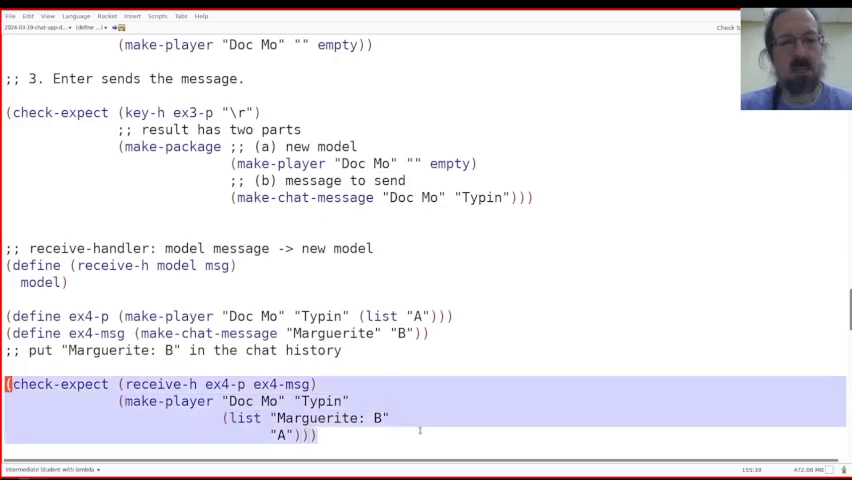
scroll(up, 3)
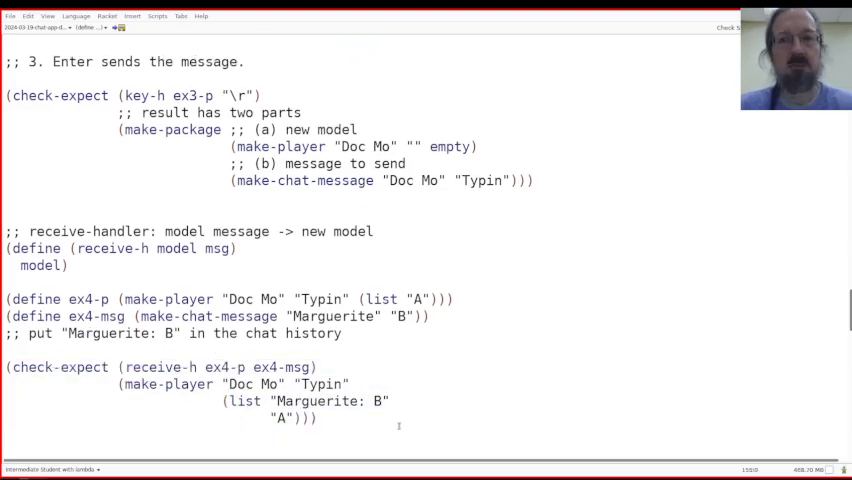